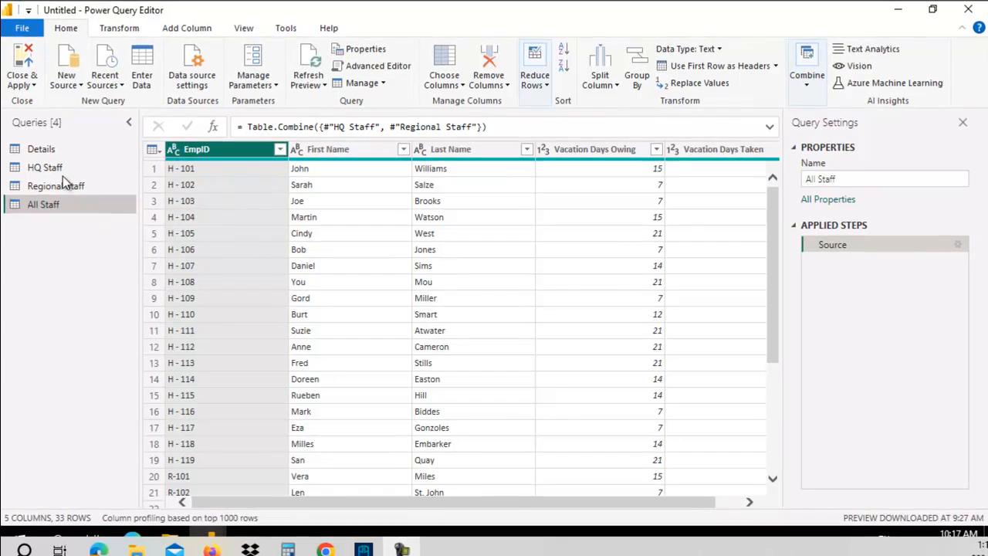
Review the Details query's rows and columns
click(40, 149)
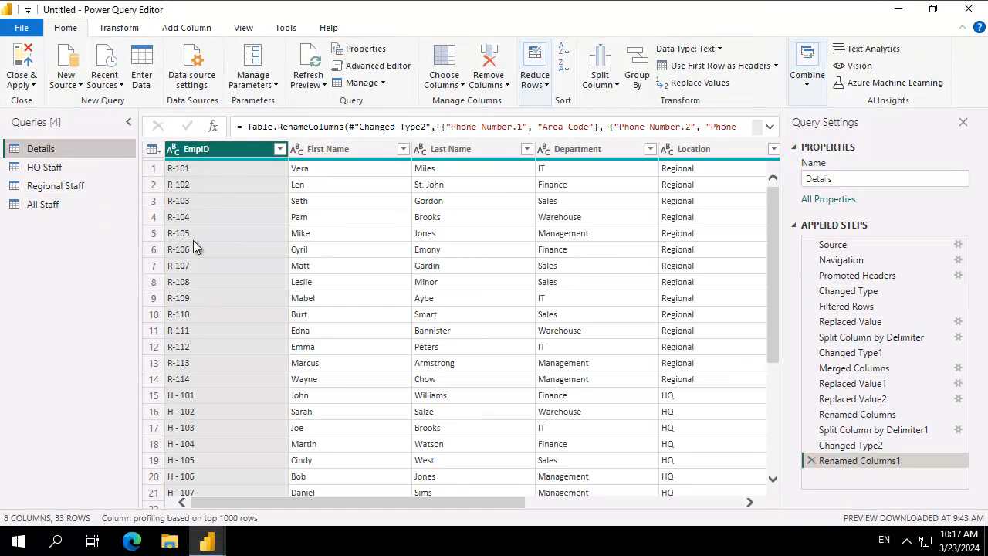
scroll(down, 3)
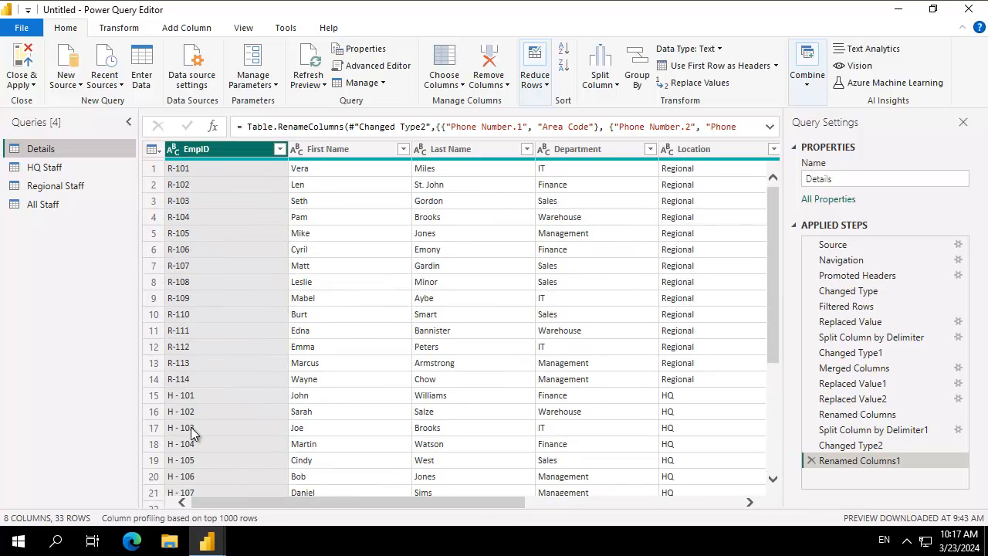
mouse_move(316, 225)
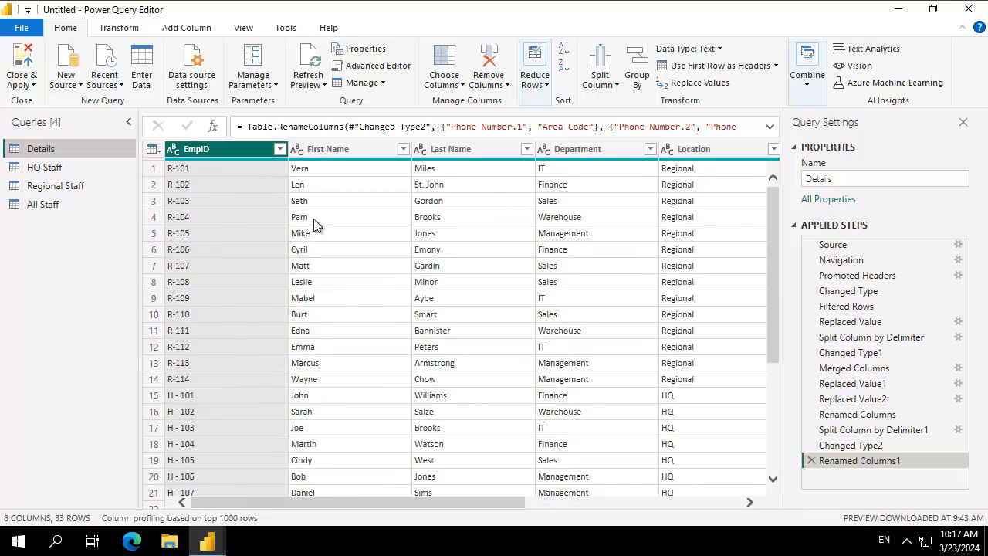
click(695, 149)
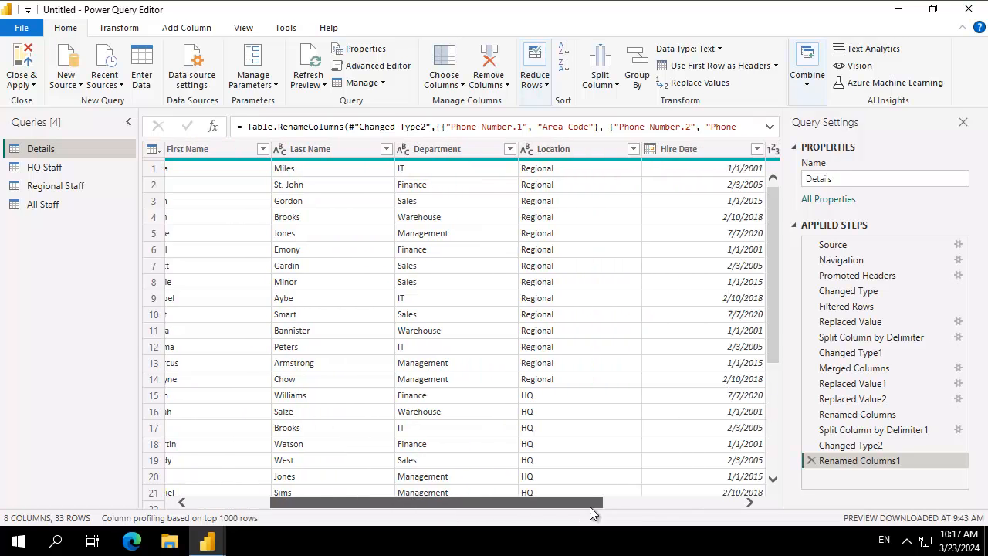
scroll(right, 3)
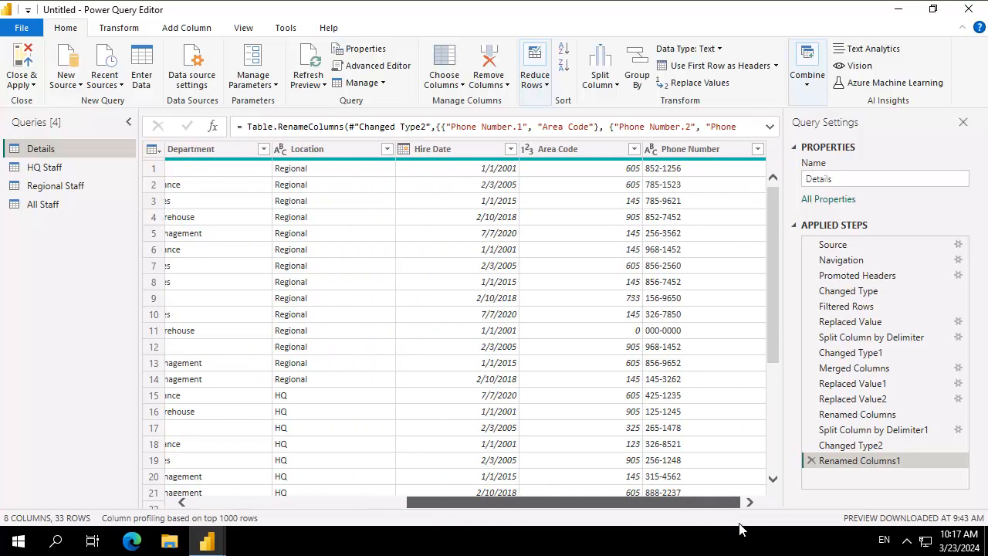
scroll(left, 3)
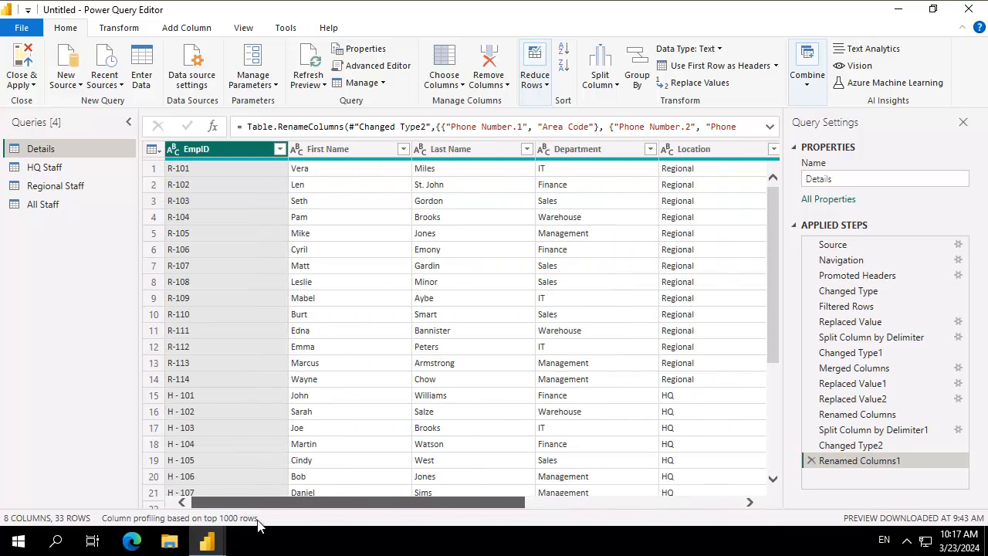
Check All Staff's Vacation Days Owing and Taken columns, then return to Details
click(43, 203)
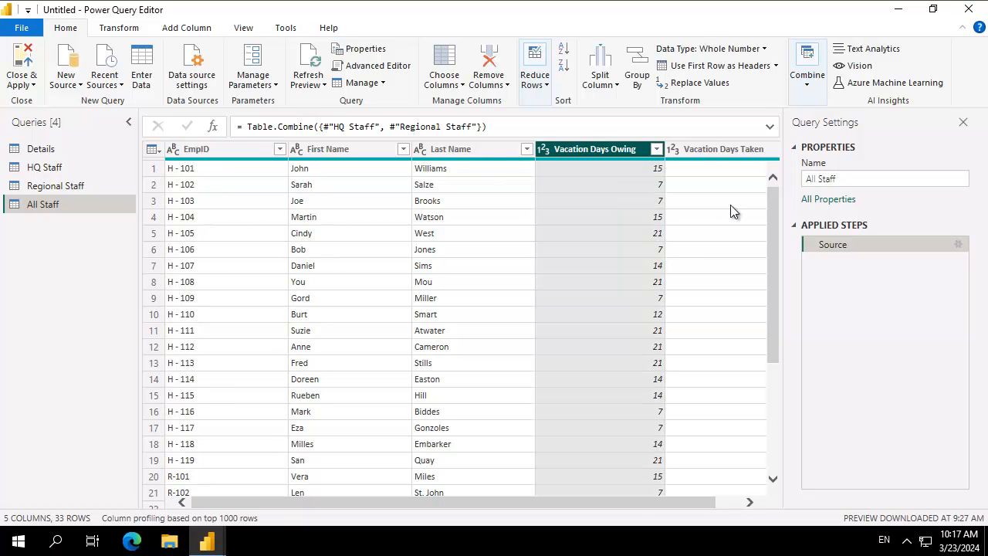
scroll(right, 3)
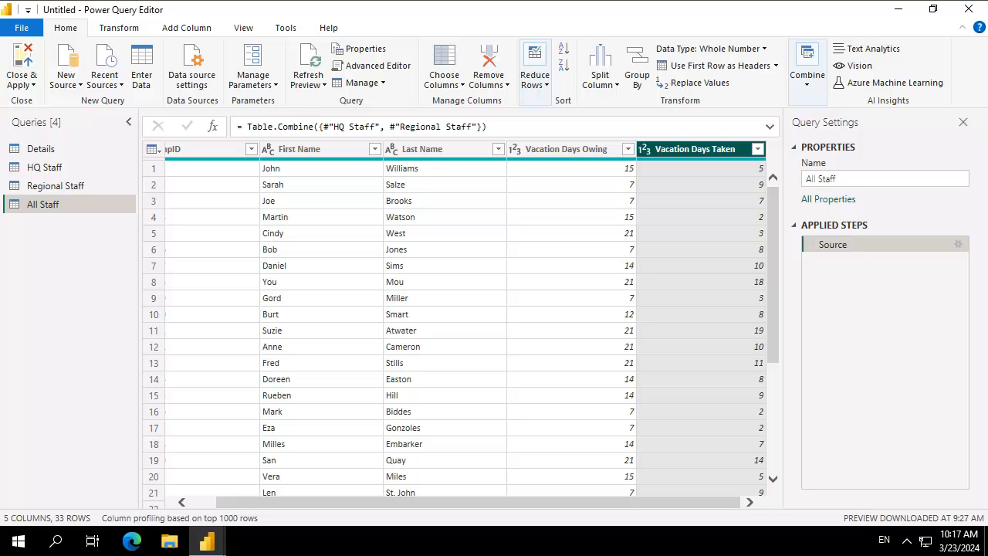
click(40, 148)
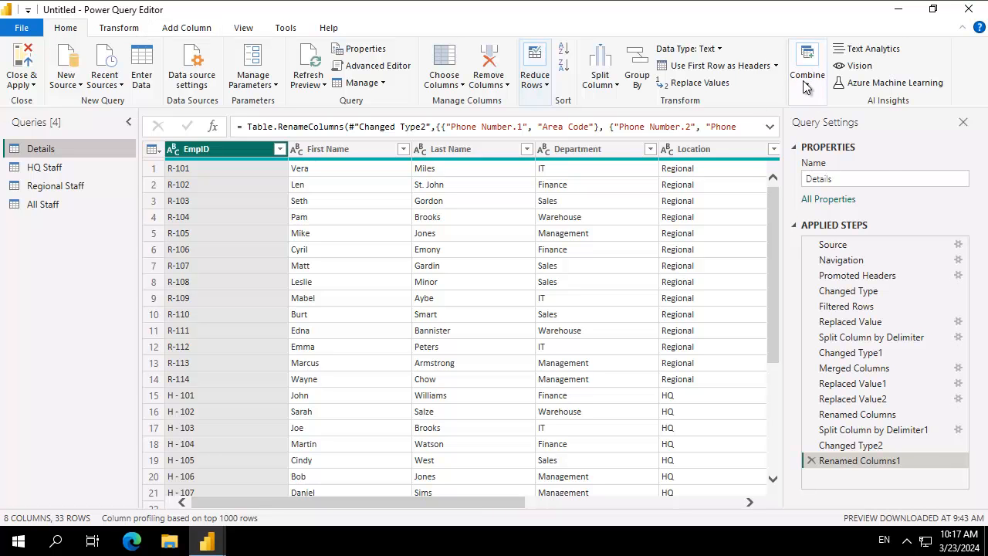
Start a Merge Queries operation from the Combine menu with Details as first table
click(807, 65)
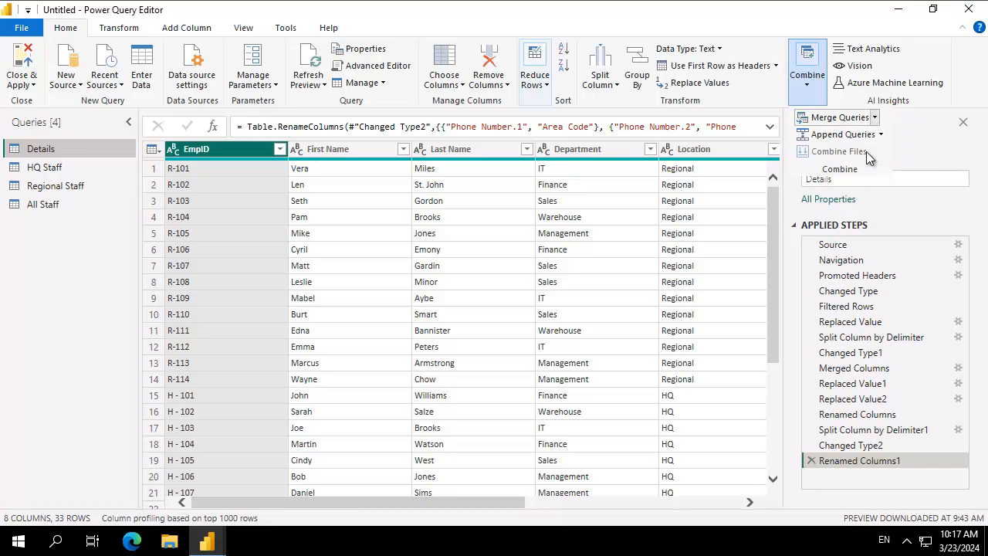
click(835, 117)
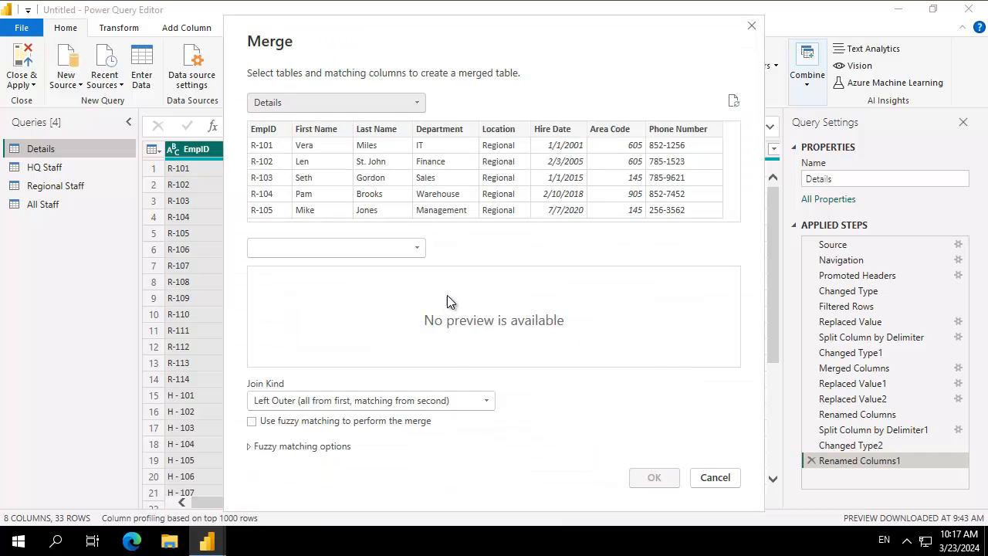
Match Details to All Staff on EmpID so all 33 rows match
click(335, 102)
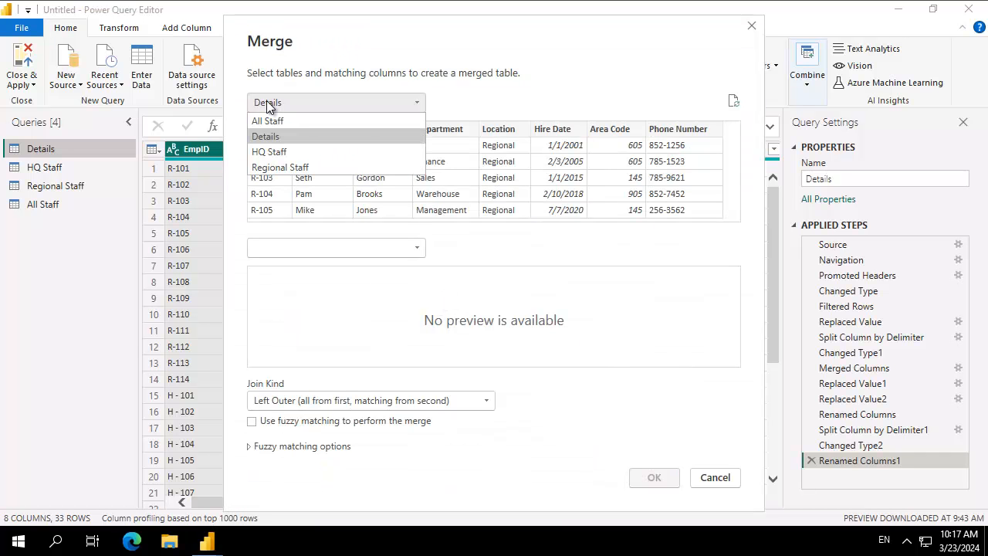
click(266, 135)
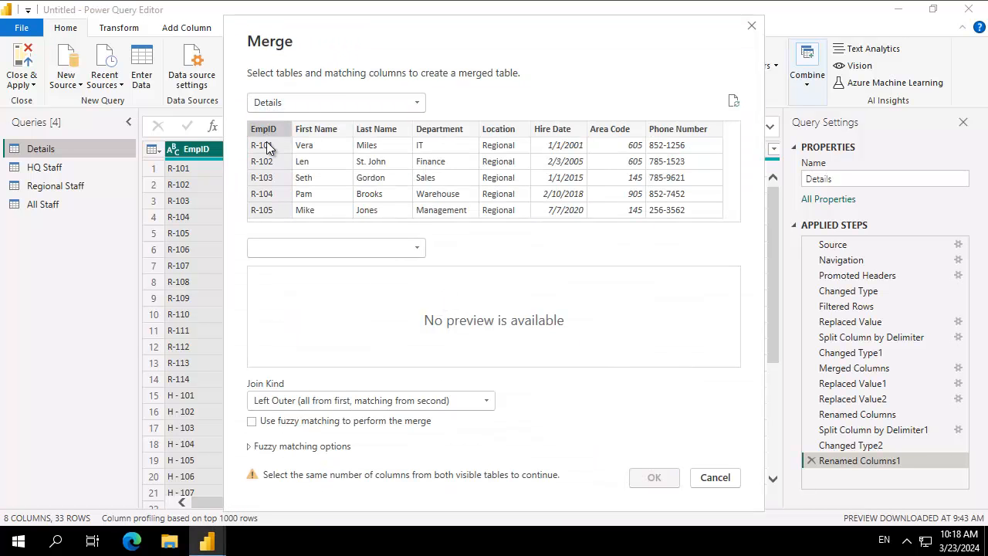
click(336, 247)
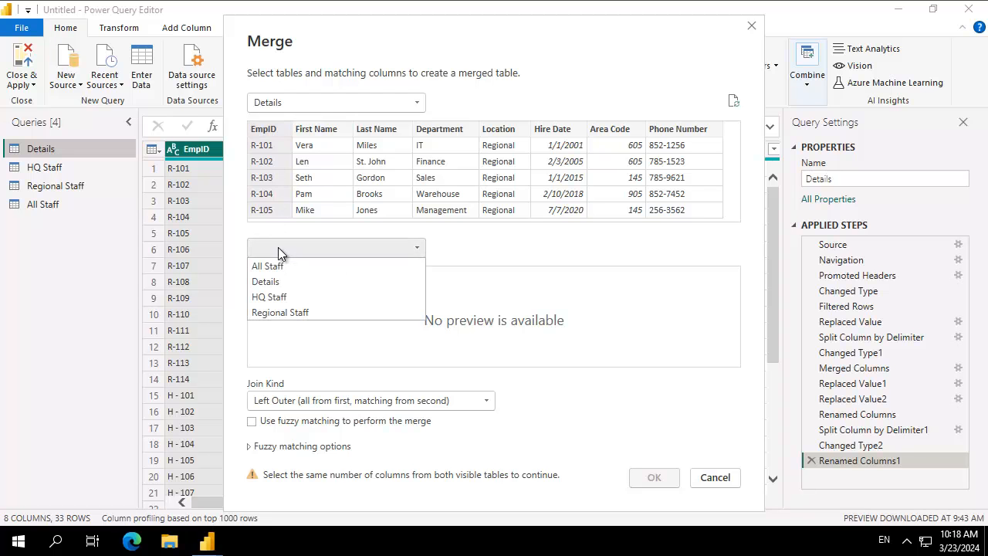
mouse_move(267, 265)
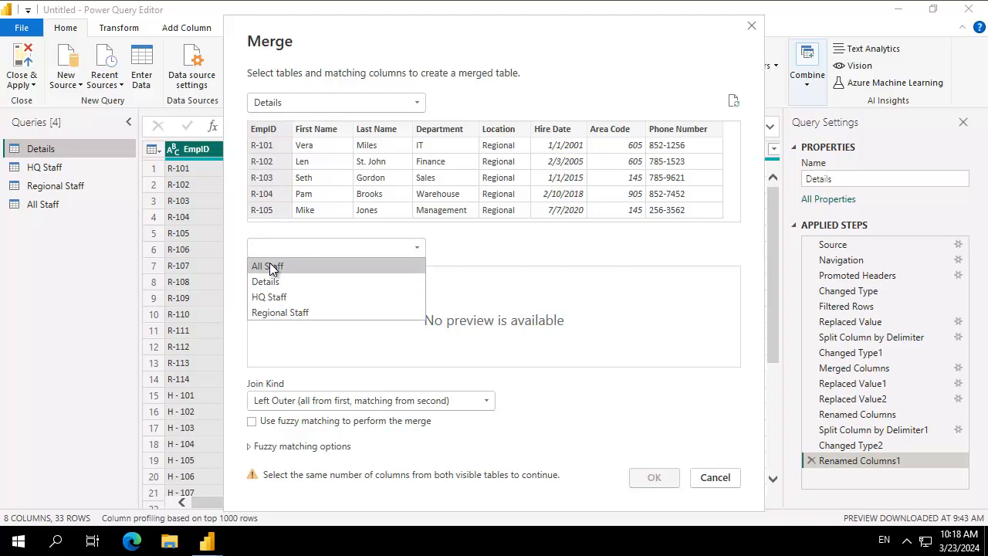
click(265, 266)
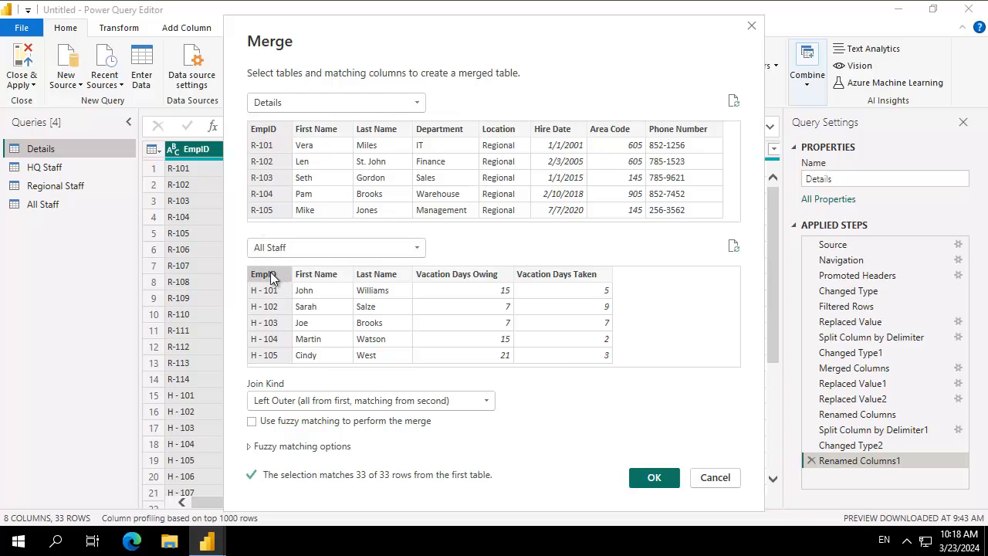
mouse_move(358, 332)
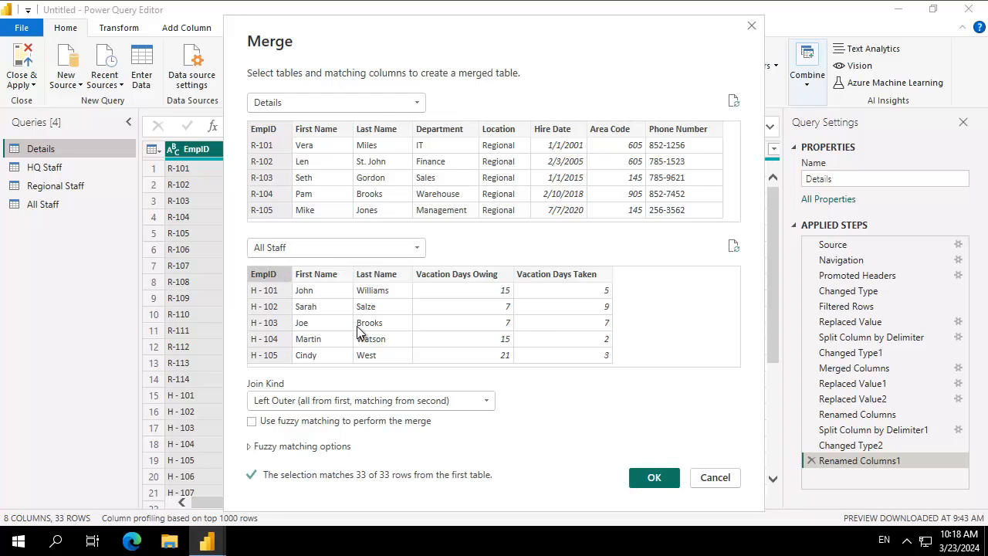
click(369, 400)
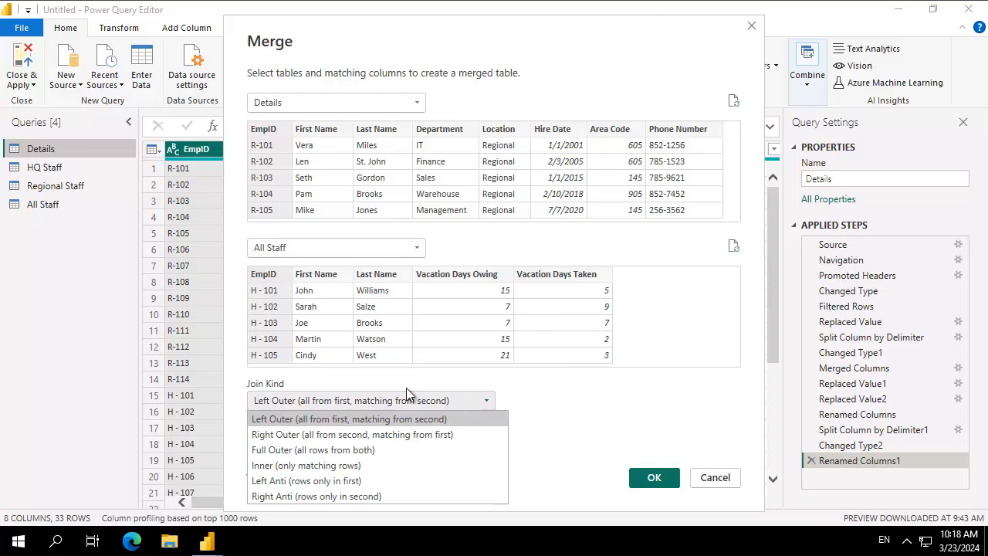
mouse_move(312, 428)
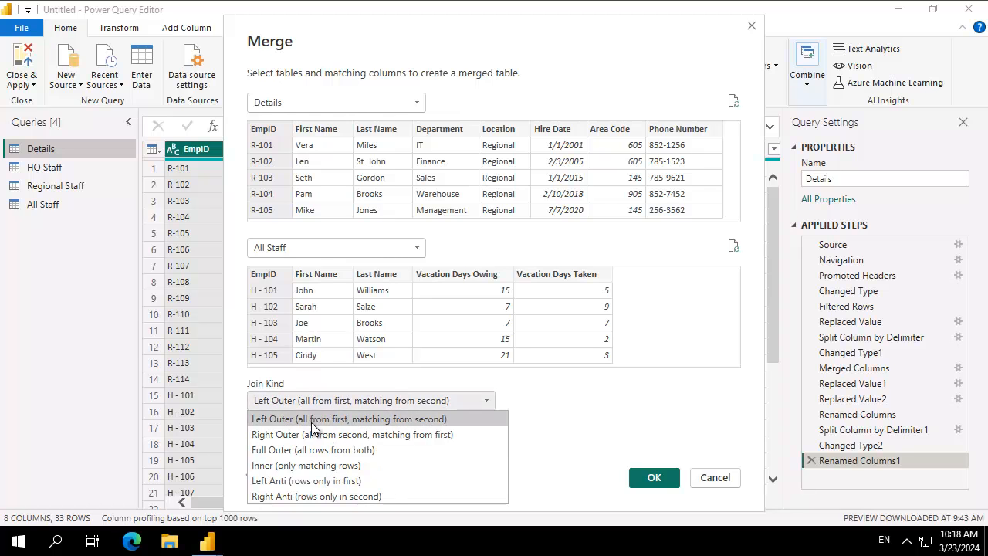
Choose an Inner join and create the Merge1 query
click(306, 464)
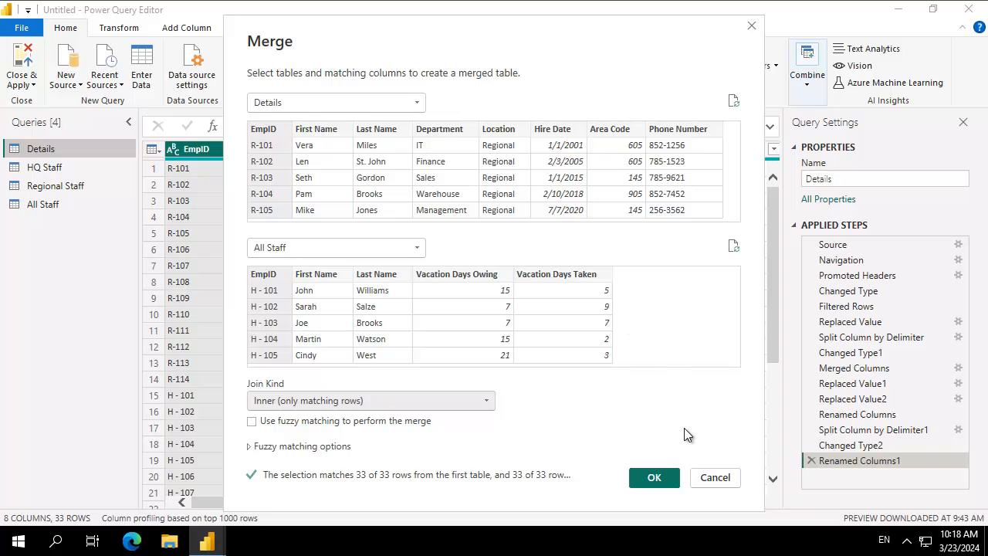
click(652, 477)
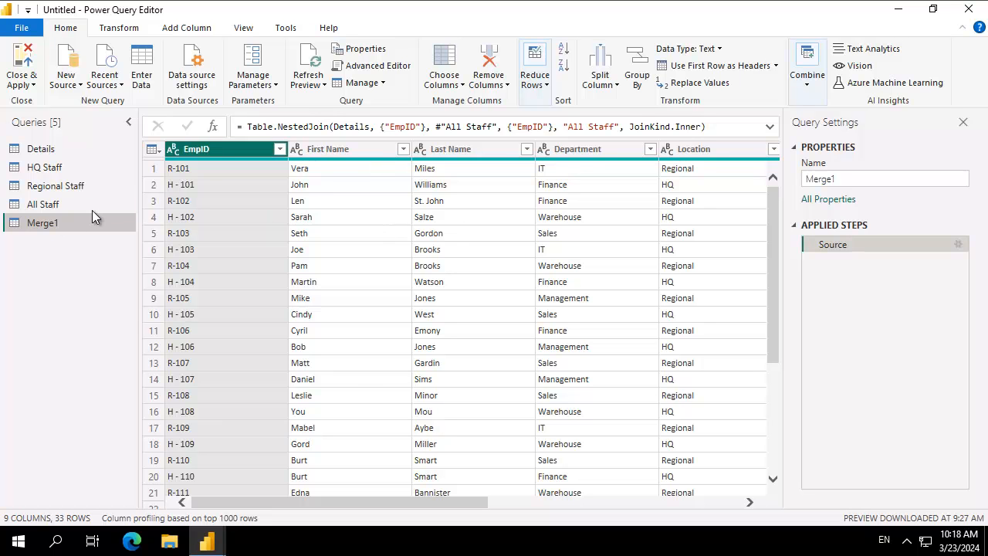
click(451, 148)
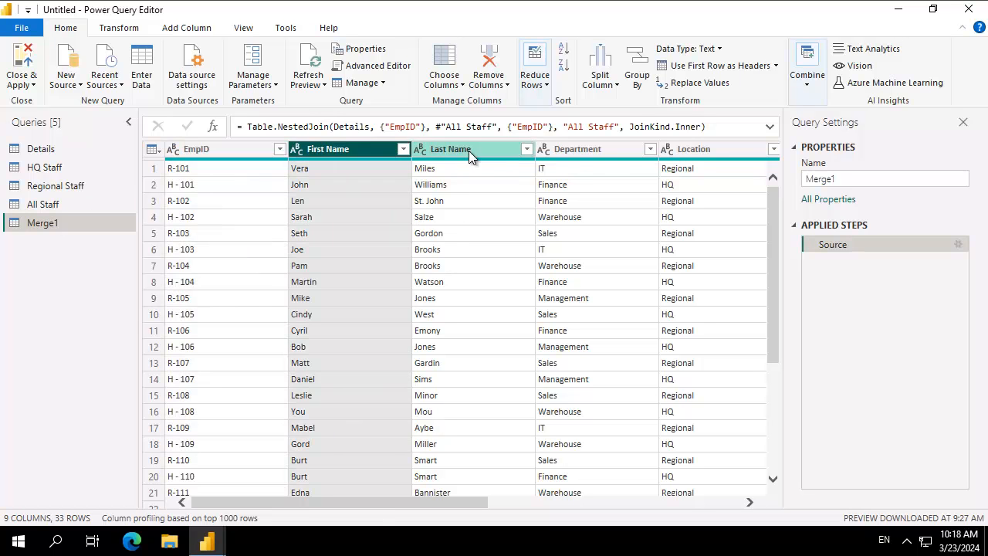
click(577, 148)
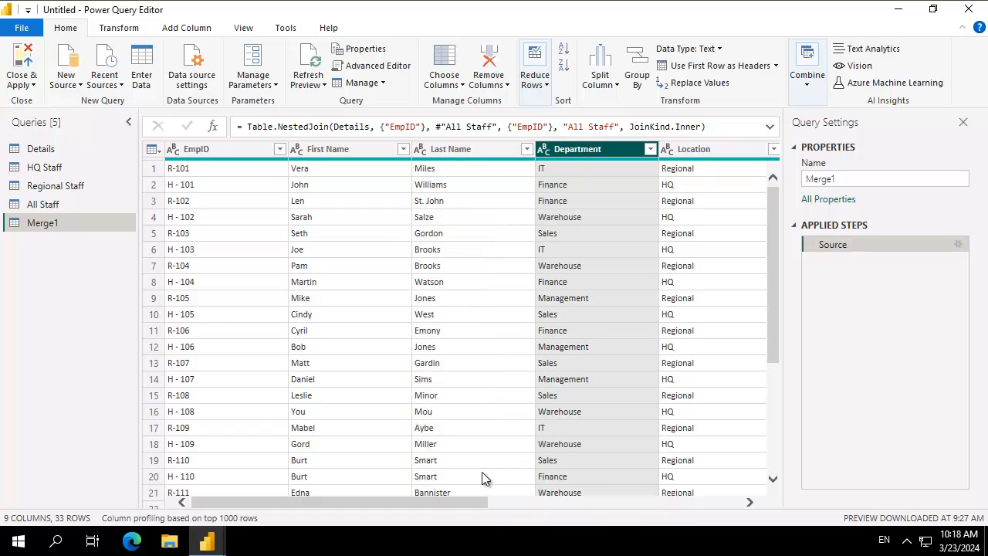
scroll(right, 3)
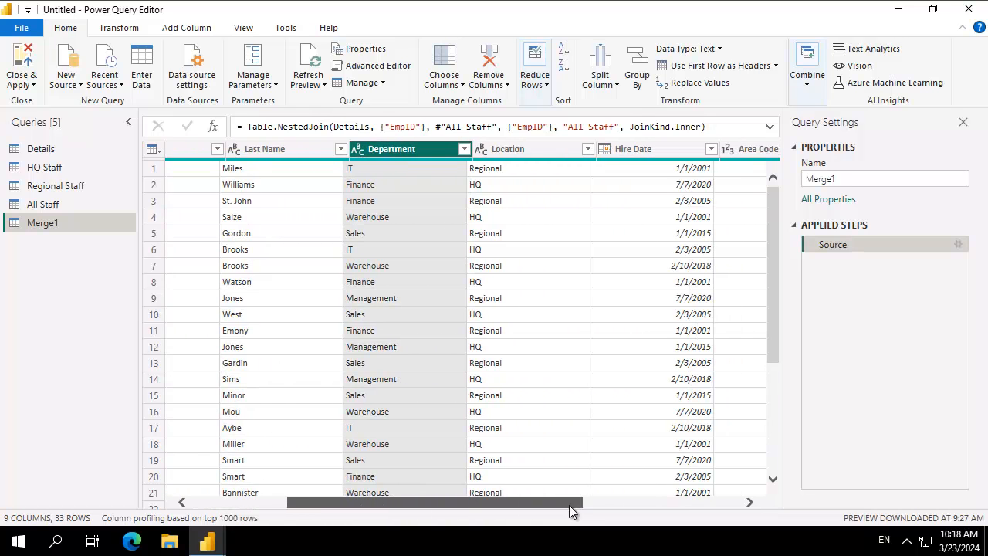
scroll(right, 3)
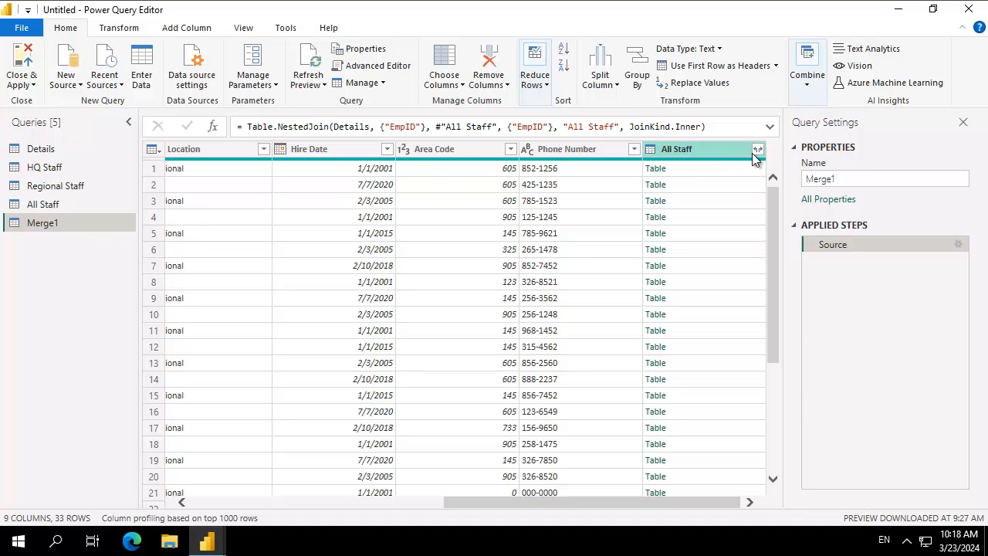
Expand All Staff into Vacation Days Owing and Vacation Days Taken columns
click(756, 148)
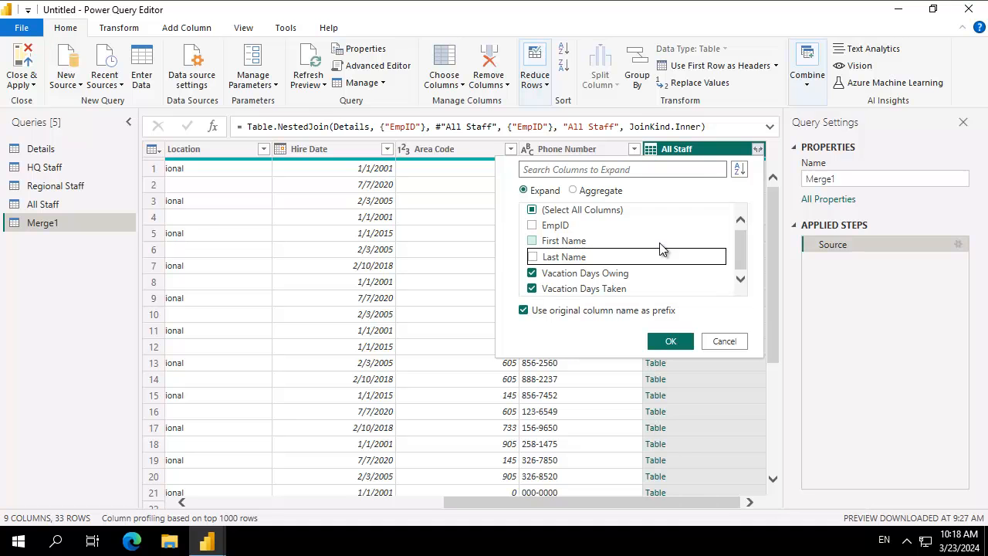
click(670, 342)
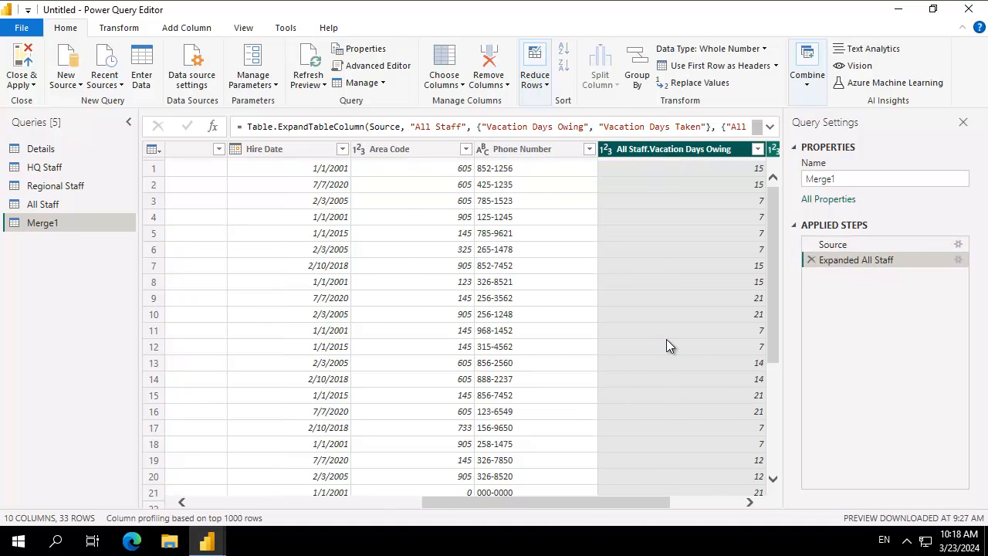
scroll(right, 3)
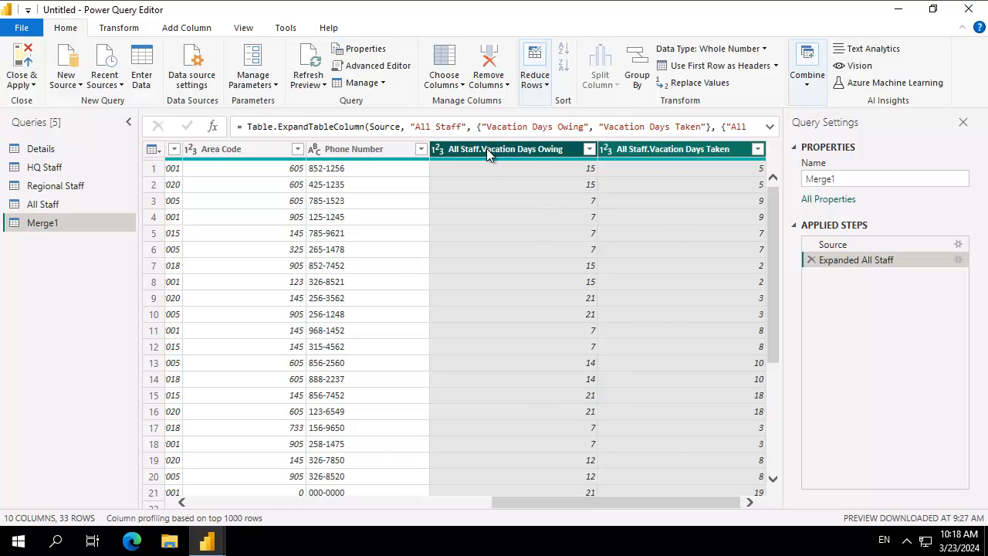
right_click(502, 148)
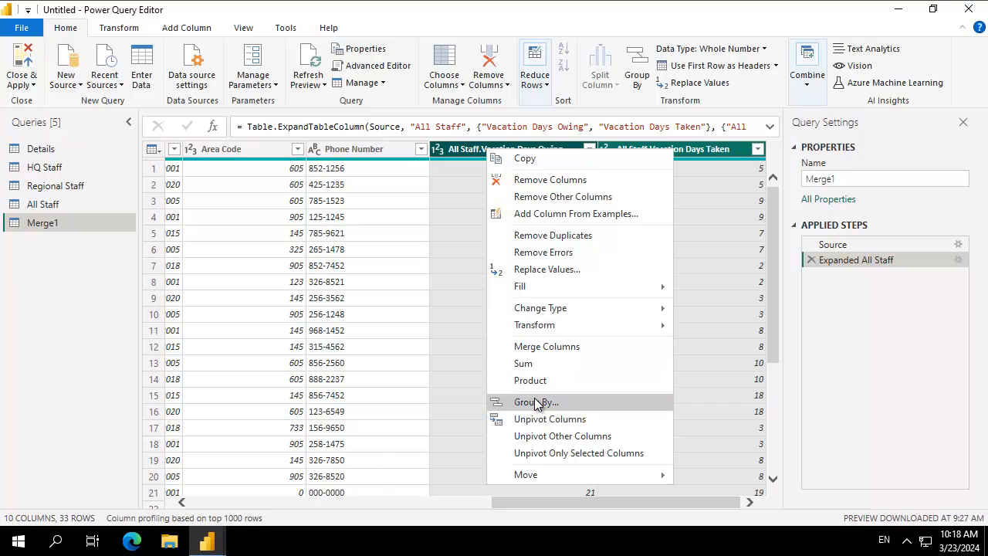